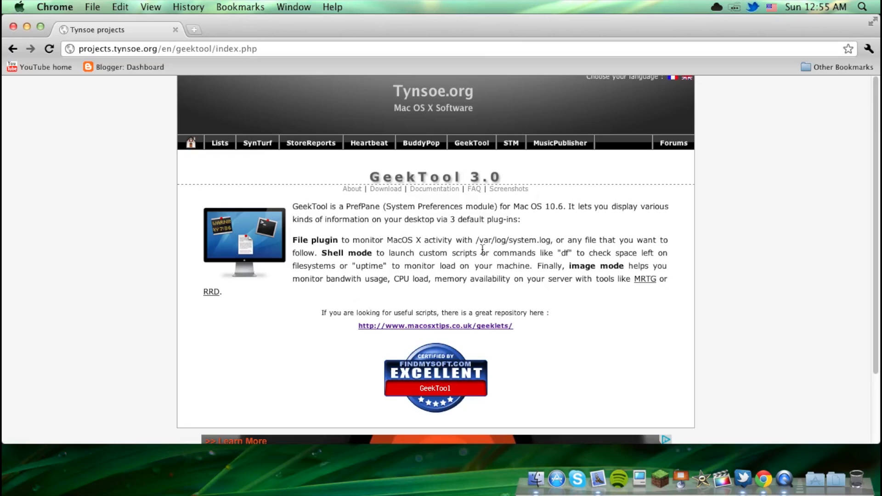
{"action": "mouse_move", "coordinate": [469, 235]}
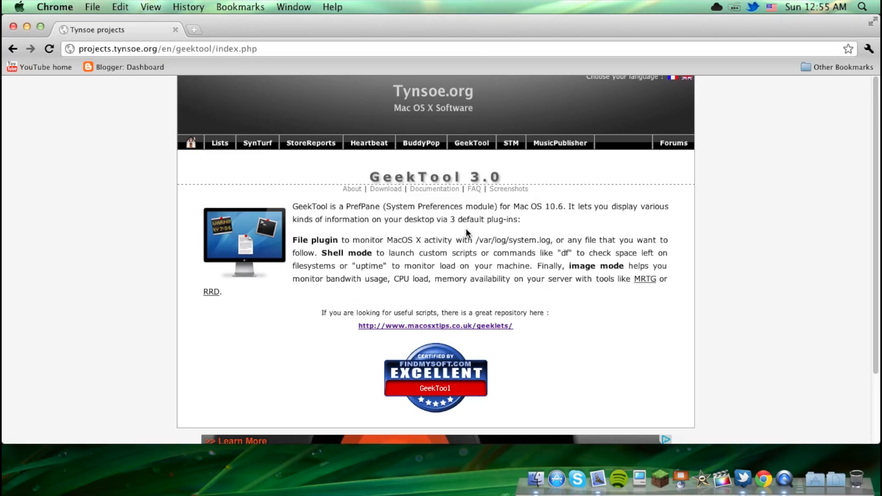
{"action": "mouse_move", "coordinate": [393, 200]}
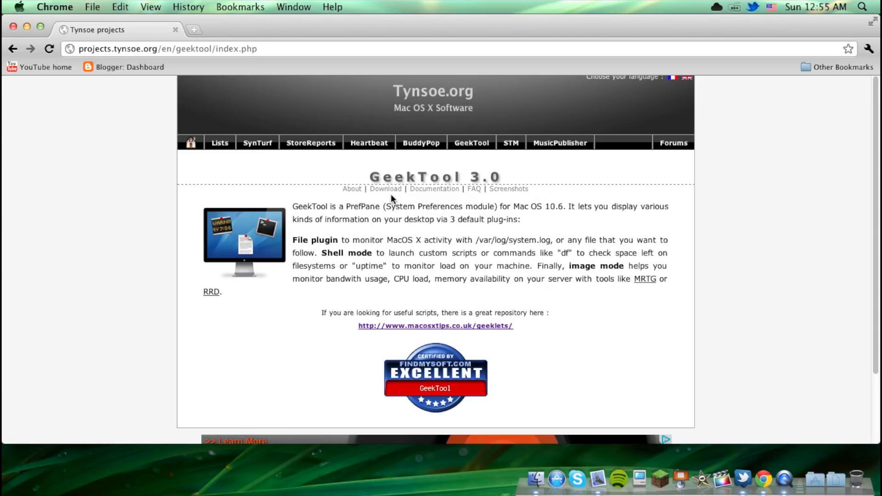
Open the GeekTool 3.0 download page in Chrome, then switch to System Preferences.
{"action": "left_click", "coordinate": [386, 189]}
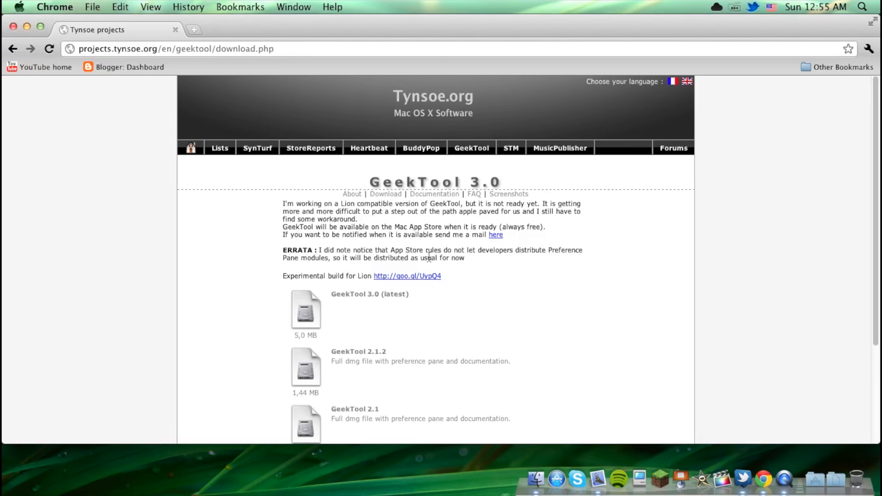
{"action": "left_click", "coordinate": [406, 275]}
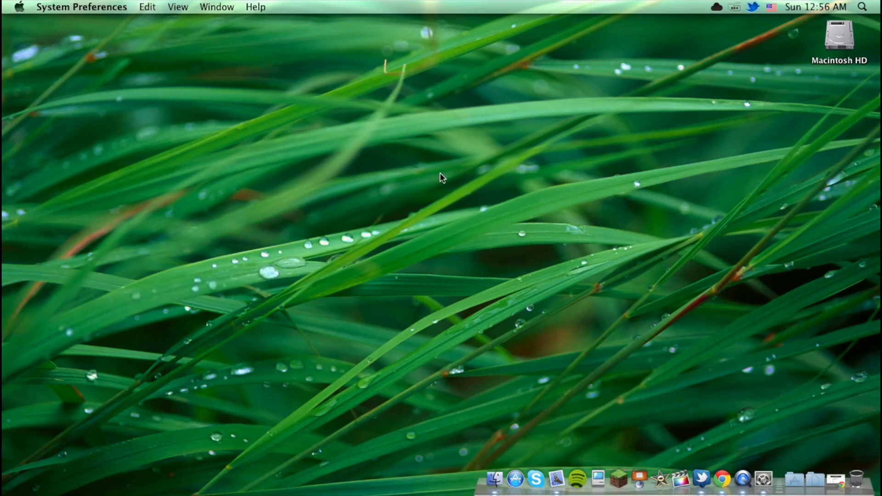
Bring up System Preferences and open the GeekTool preference pane.
{"action": "left_click", "coordinate": [494, 480]}
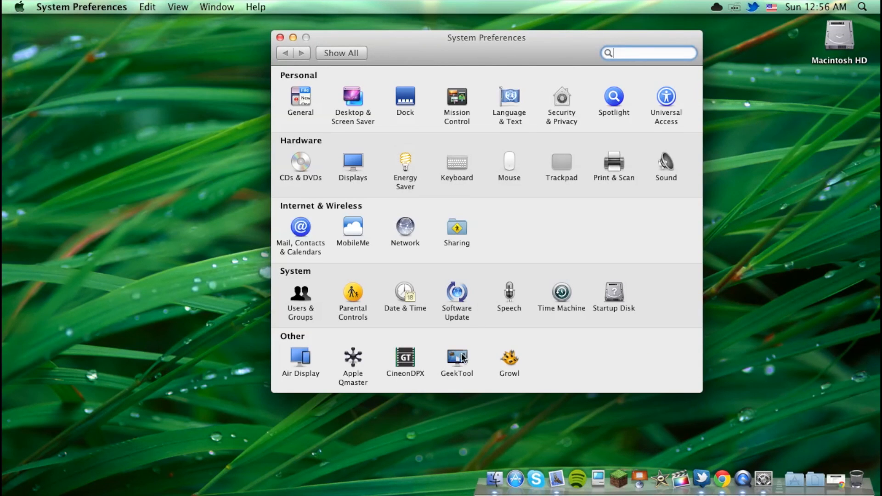
{"action": "left_click", "coordinate": [456, 357]}
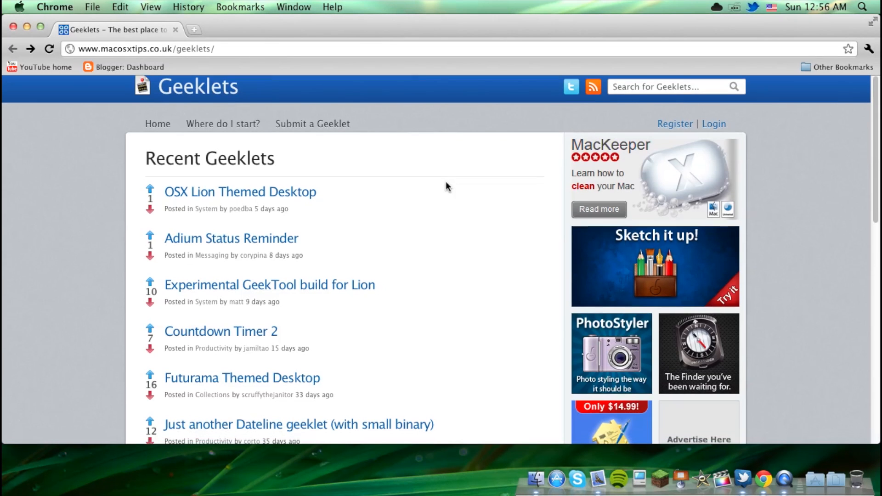
Page through the recent geeklets listing via page 4 to page 5.
{"action": "scroll", "scroll_direction": "down", "scroll_amount": 3}
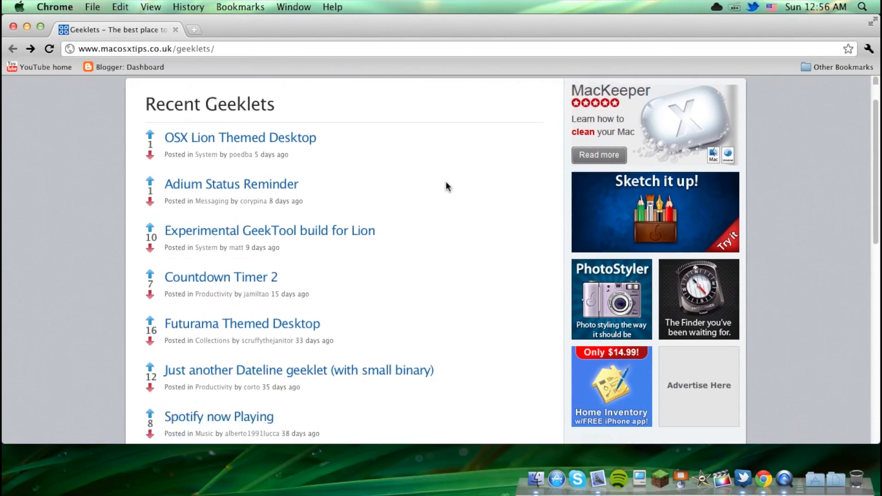
{"action": "scroll", "scroll_direction": "down", "scroll_amount": 3}
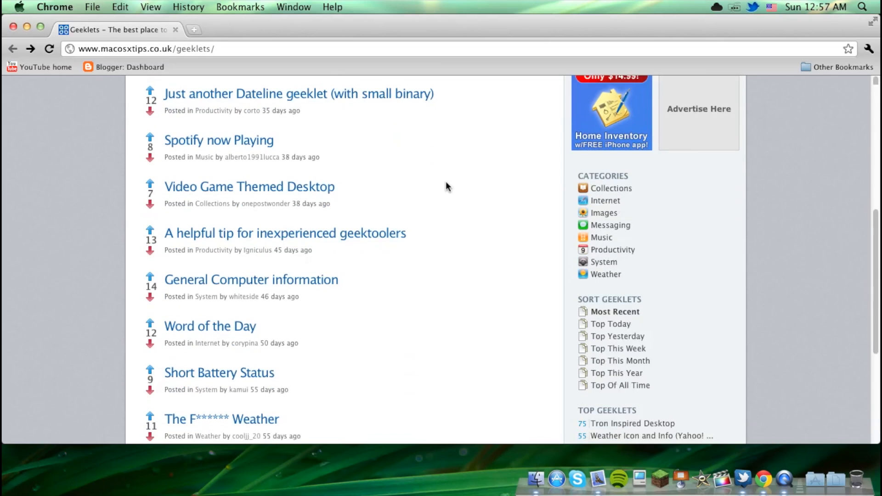
{"action": "left_click", "coordinate": [313, 388]}
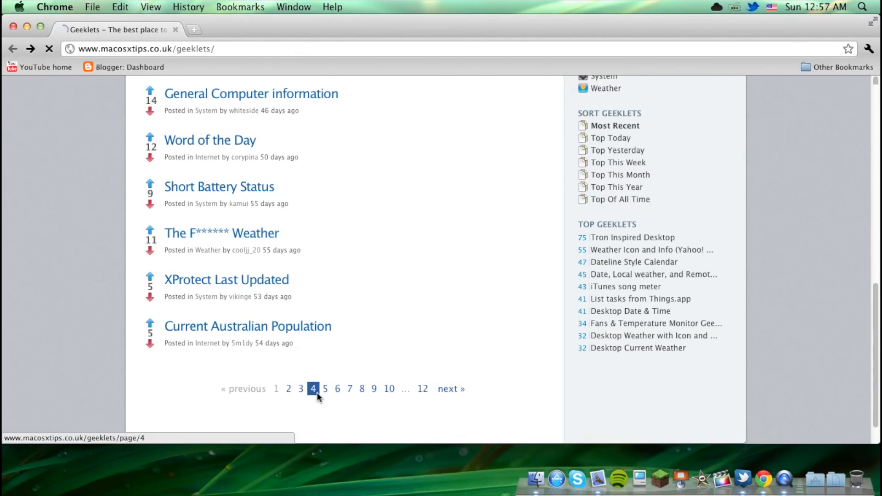
{"action": "left_click", "coordinate": [312, 389]}
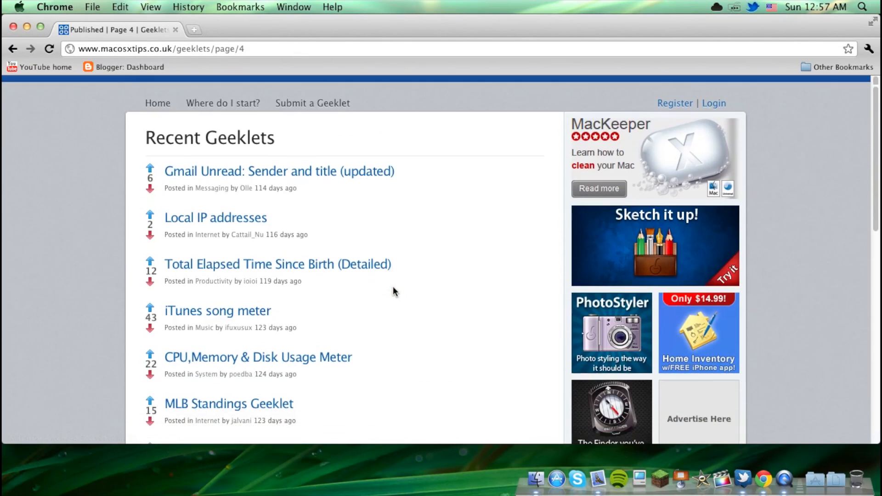
{"action": "scroll", "scroll_direction": "down", "scroll_amount": 3}
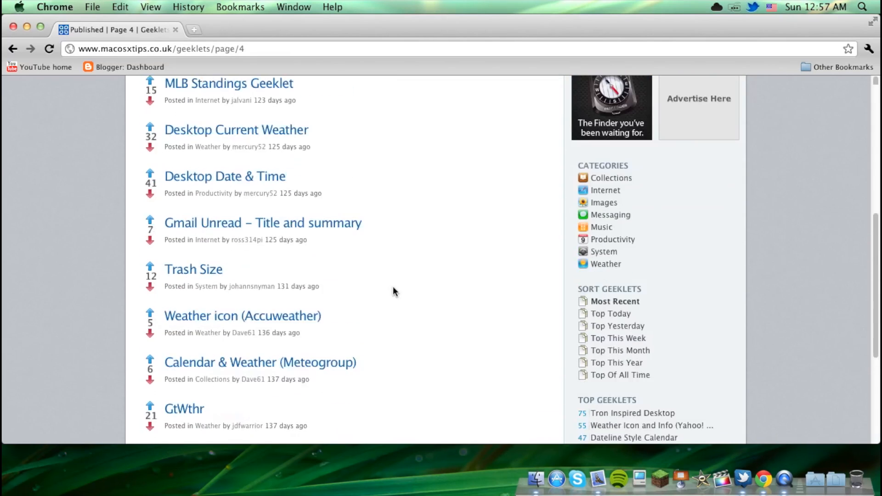
{"action": "scroll", "scroll_direction": "down", "scroll_amount": 3}
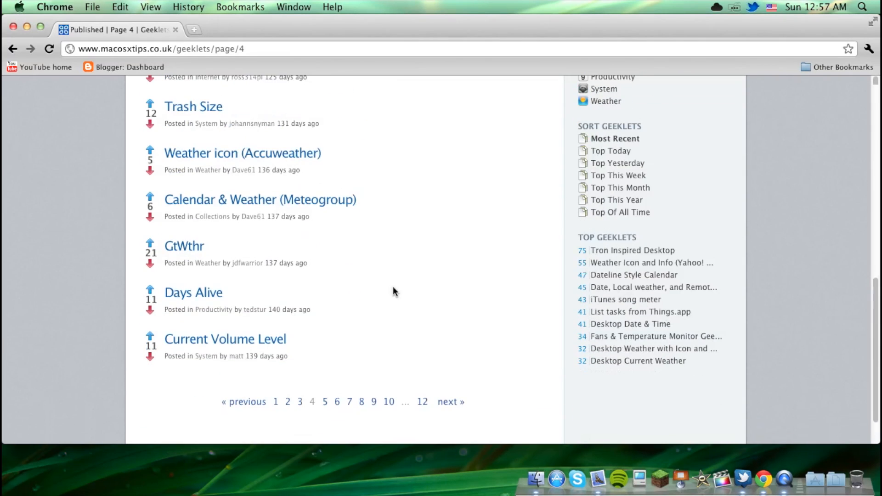
{"action": "left_click", "coordinate": [325, 401]}
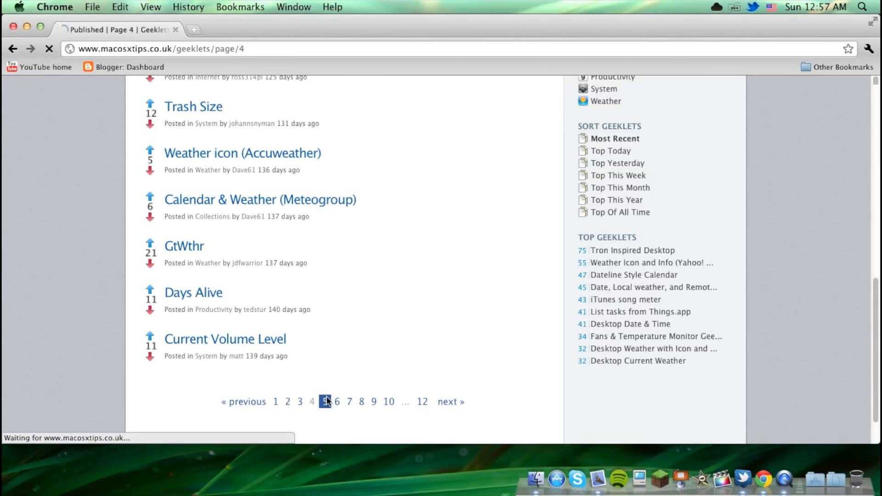
{"action": "left_click", "coordinate": [325, 401]}
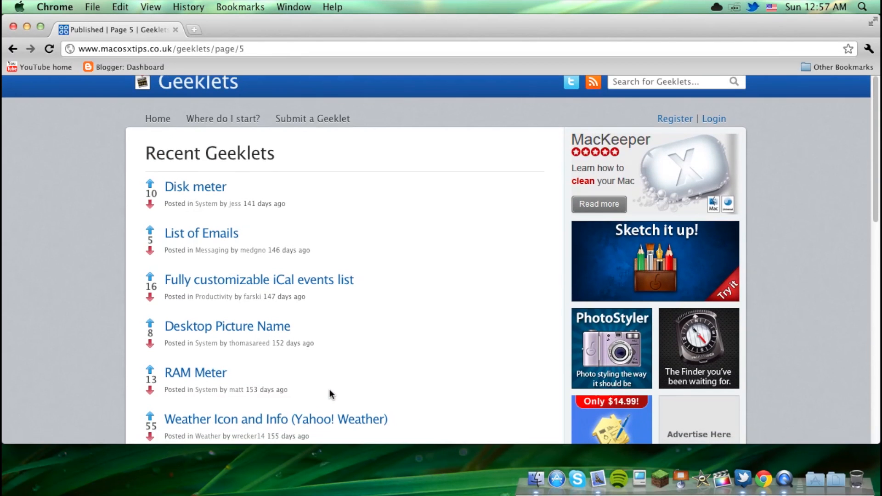
Download ramMeter.glet from the RAM Meter geeklet page.
{"action": "left_click", "coordinate": [195, 372]}
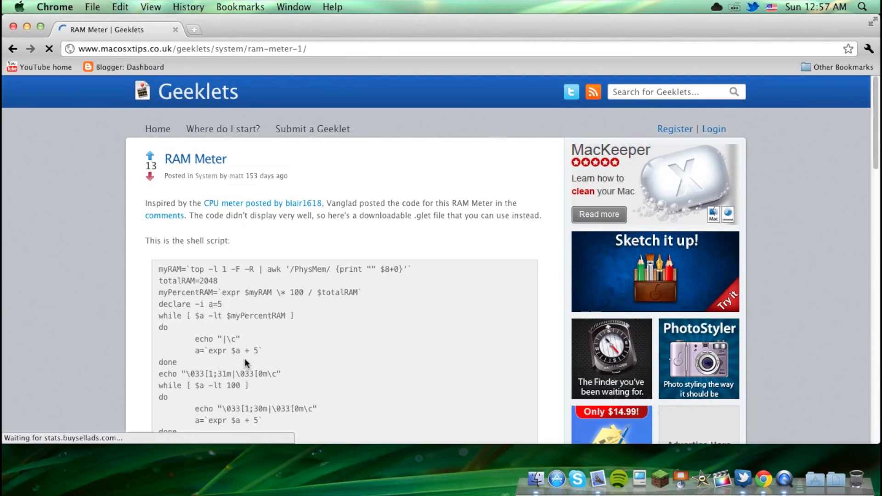
{"action": "scroll", "scroll_direction": "down", "scroll_amount": 3}
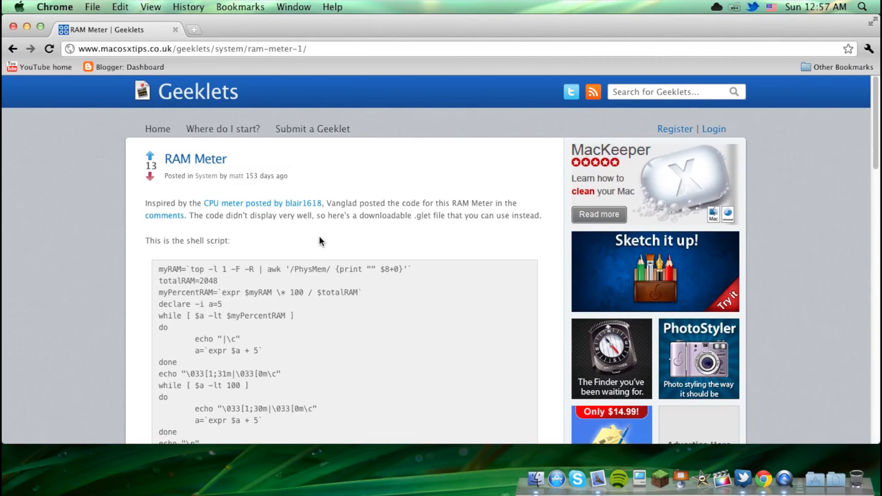
{"action": "scroll", "scroll_direction": "down", "scroll_amount": 3}
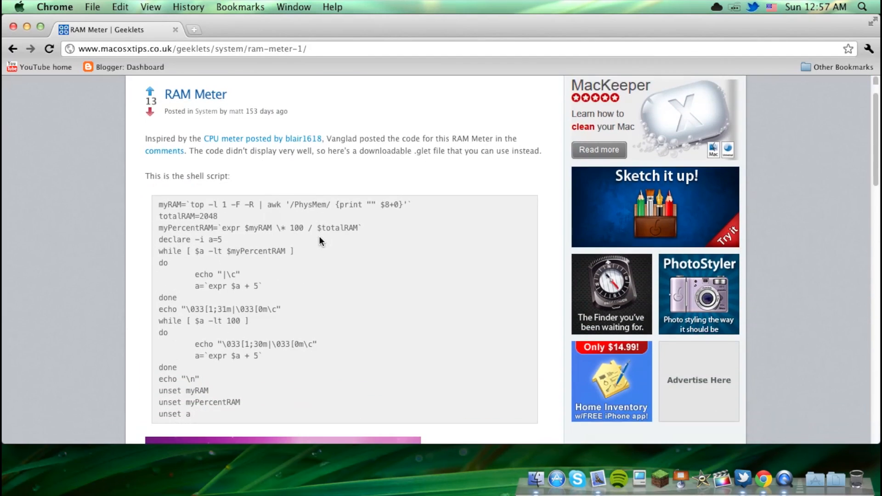
{"action": "scroll", "scroll_direction": "down", "scroll_amount": 3}
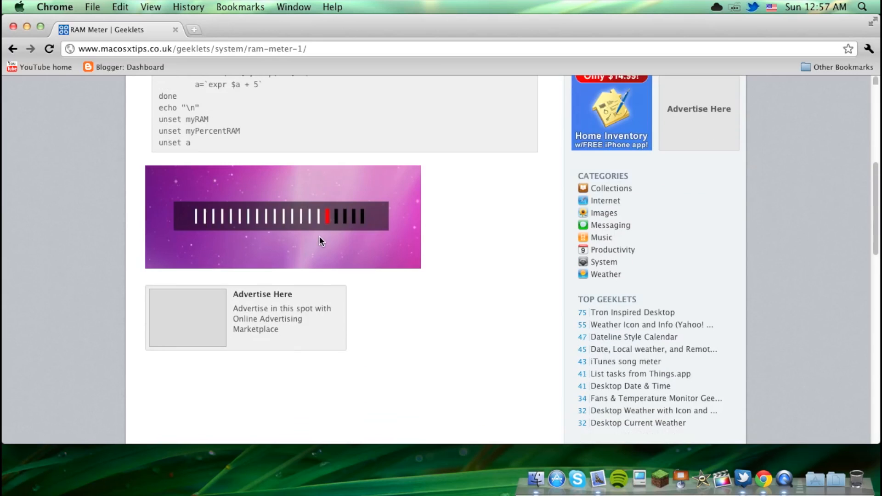
{"action": "scroll", "scroll_direction": "down", "scroll_amount": 3}
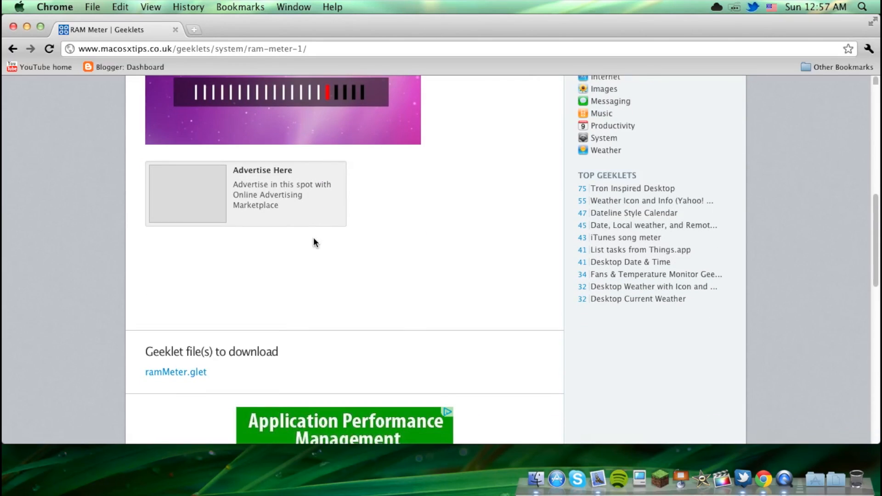
{"action": "left_click", "coordinate": [175, 372]}
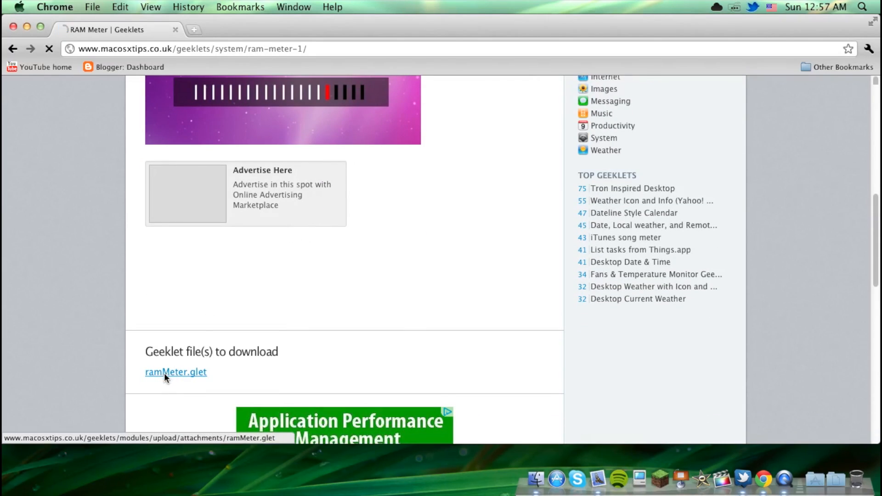
{"action": "left_click", "coordinate": [175, 371]}
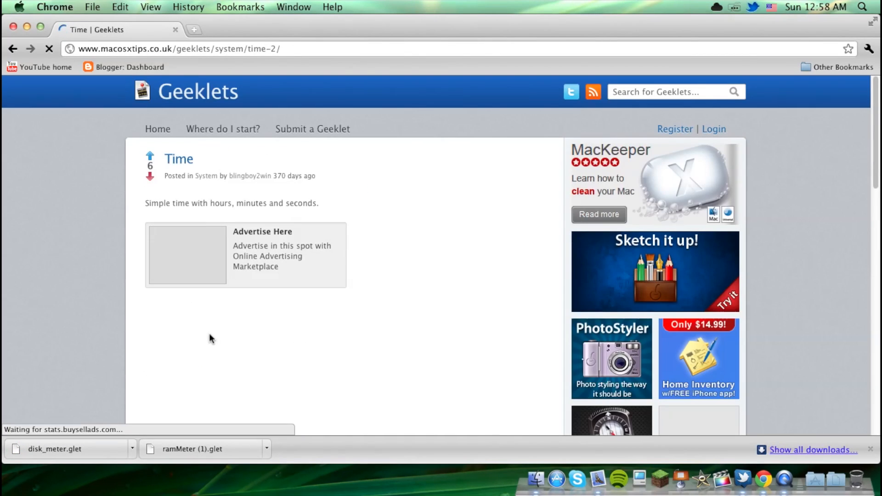
{"action": "scroll", "scroll_direction": "down", "scroll_amount": 3}
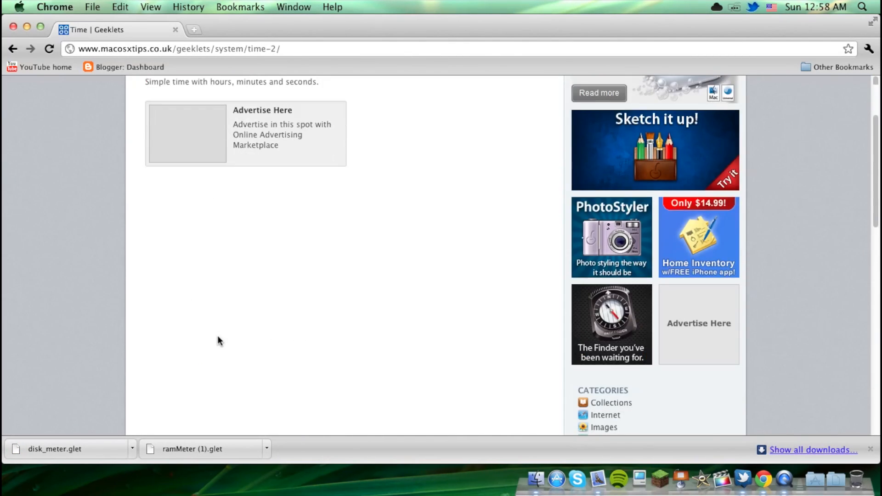
{"action": "scroll", "scroll_direction": "down", "scroll_amount": 3}
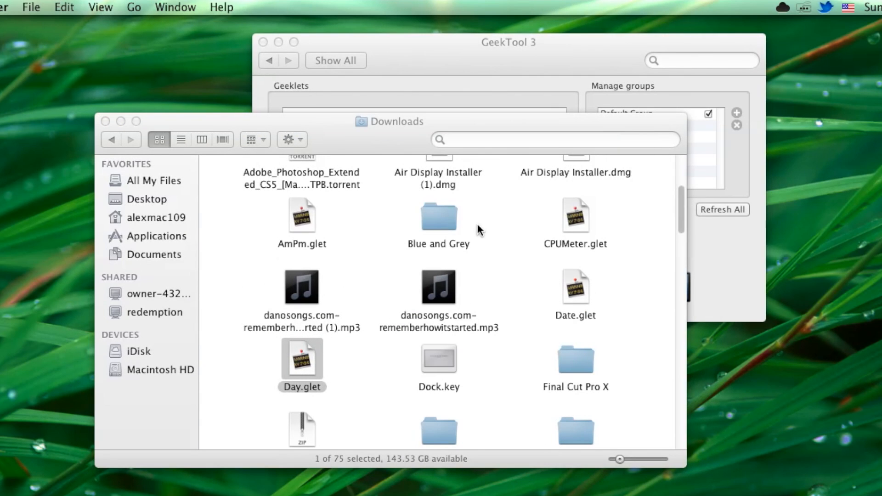
Add AmPm.glet to the desktop, allowing its command, then open RAMDisplay.glet.
{"action": "double_click", "coordinate": [301, 355]}
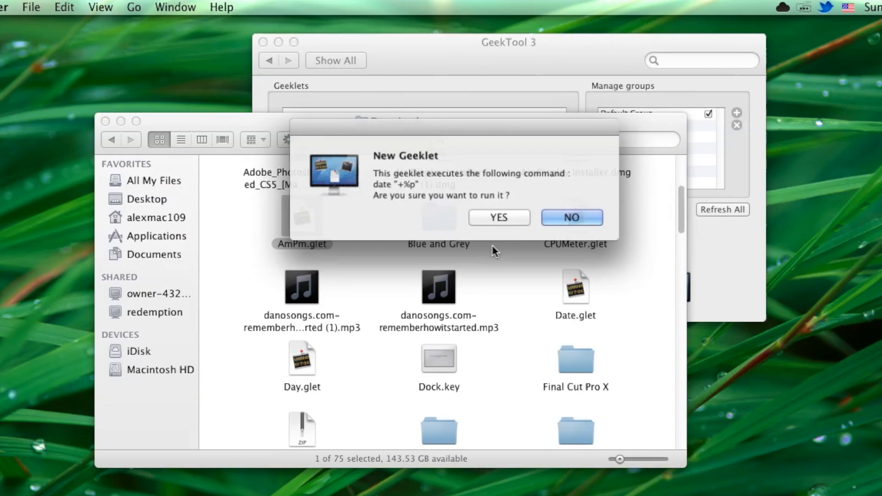
{"action": "left_click", "coordinate": [571, 217]}
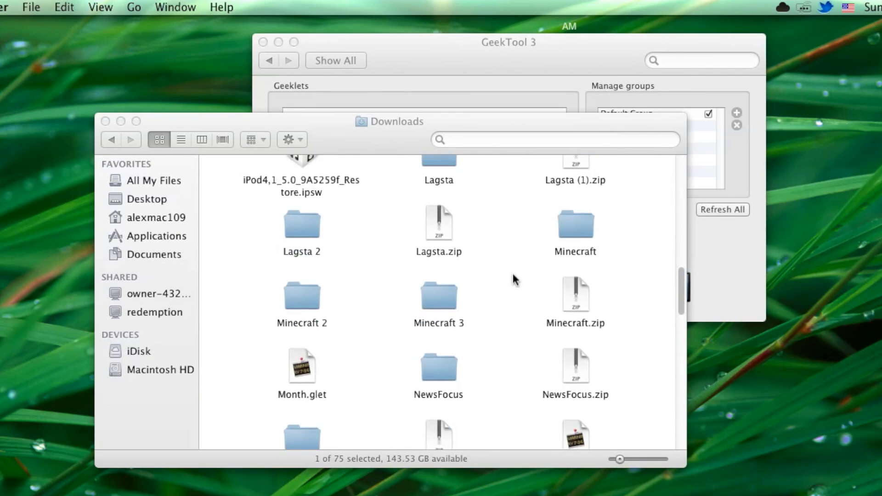
{"action": "scroll", "scroll_direction": "down", "scroll_amount": 3}
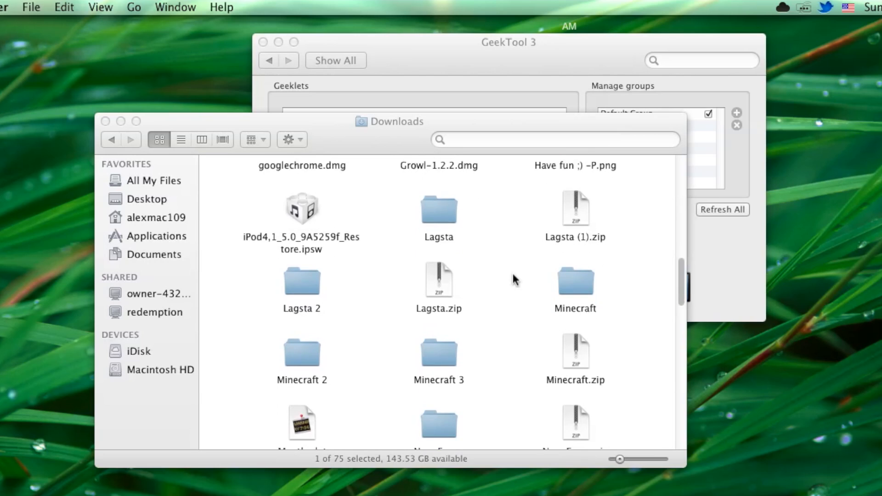
{"action": "scroll", "scroll_direction": "down", "scroll_amount": 3}
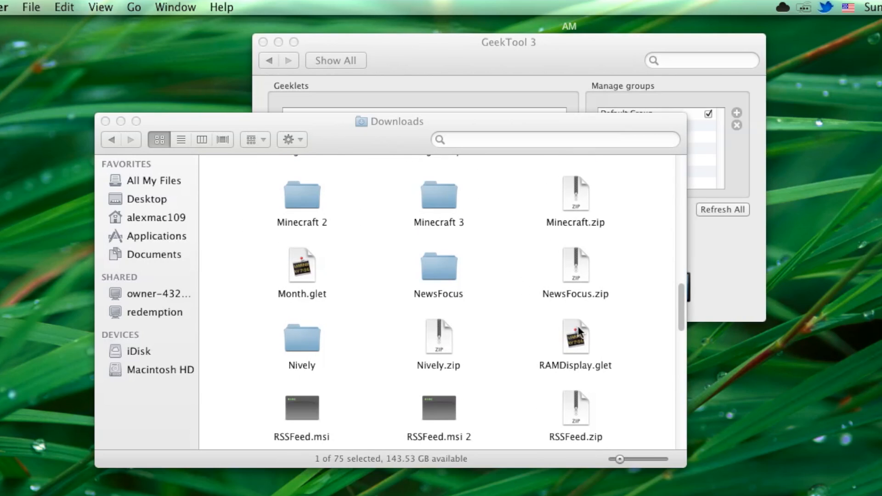
{"action": "double_click", "coordinate": [575, 339]}
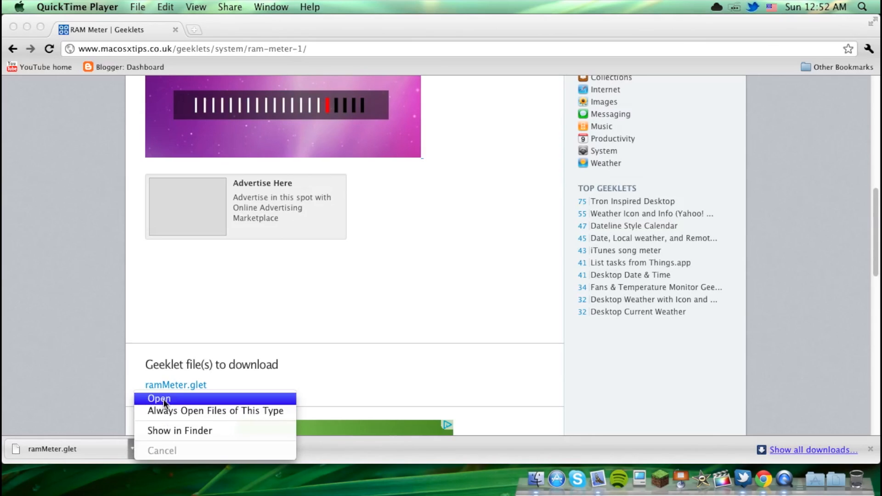
Open the downloaded ramMeter.glet and allow its memory-reading command to run.
{"action": "left_click", "coordinate": [160, 399]}
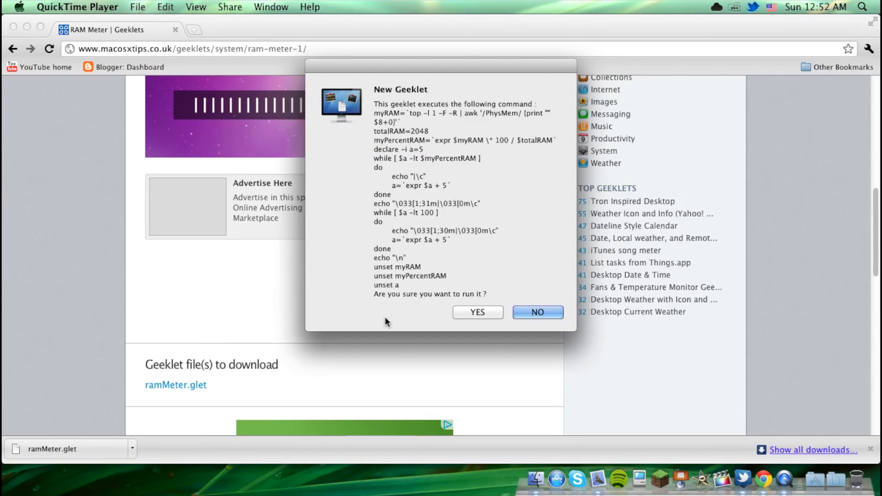
{"action": "left_click", "coordinate": [476, 313]}
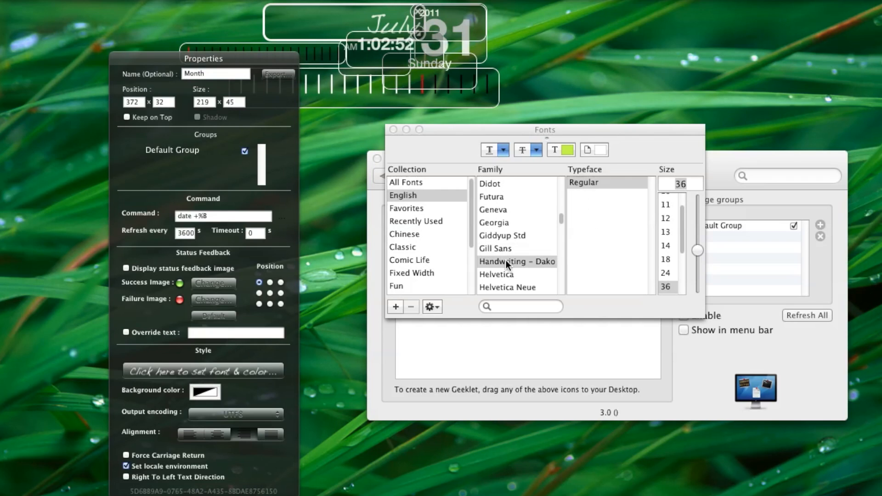
Style the Month geeklet text in Handwriting - Dakota, size 38, dark blue.
{"action": "scroll", "scroll_direction": "down", "scroll_amount": 3}
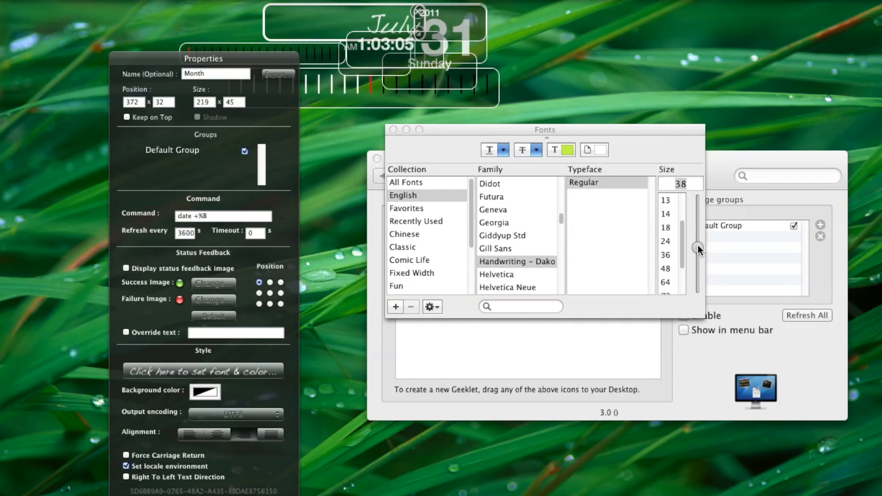
{"action": "left_click", "coordinate": [561, 150]}
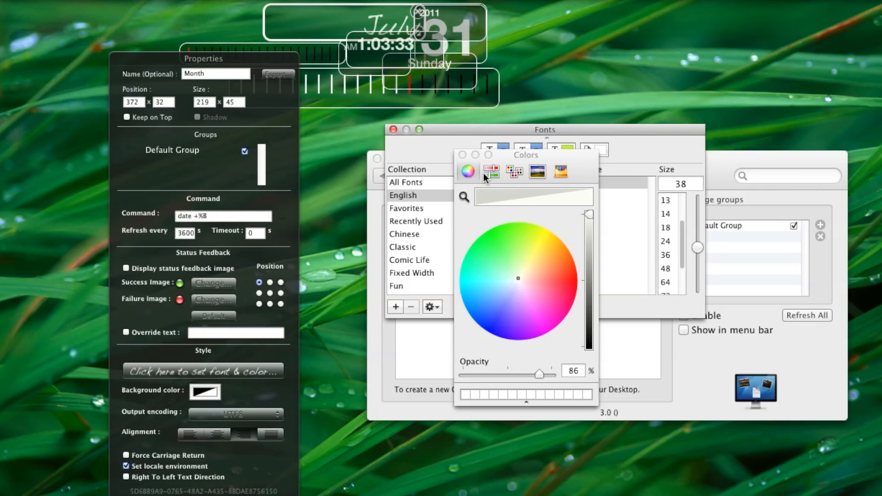
{"action": "left_click", "coordinate": [394, 129]}
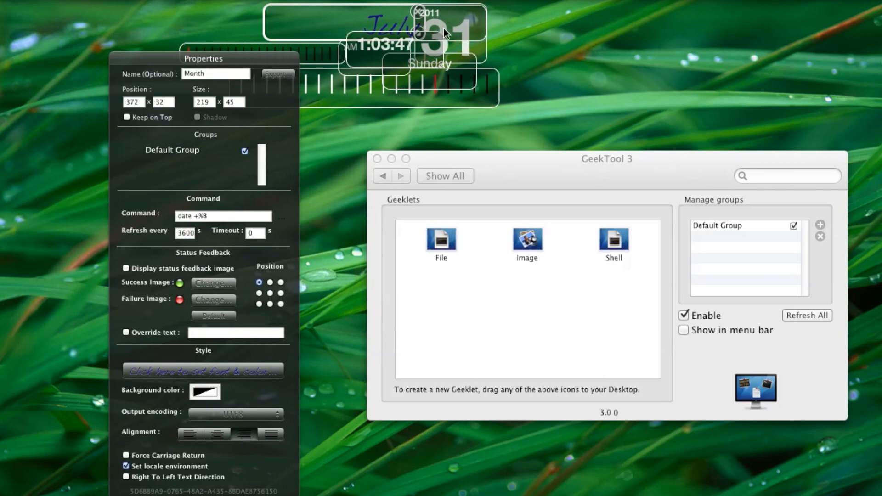
{"action": "left_click", "coordinate": [202, 370]}
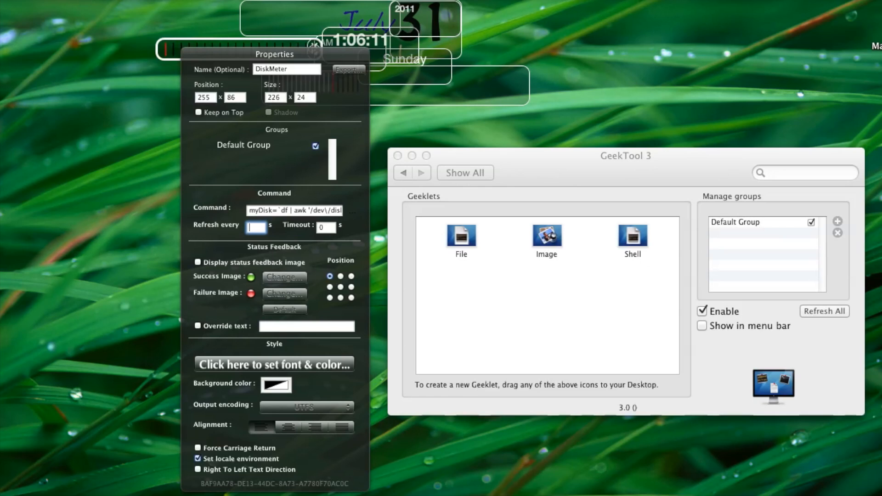
Set DiskMeter to refresh every 65 and CPUmeter to refresh every 3.
{"action": "type", "text": "65"}
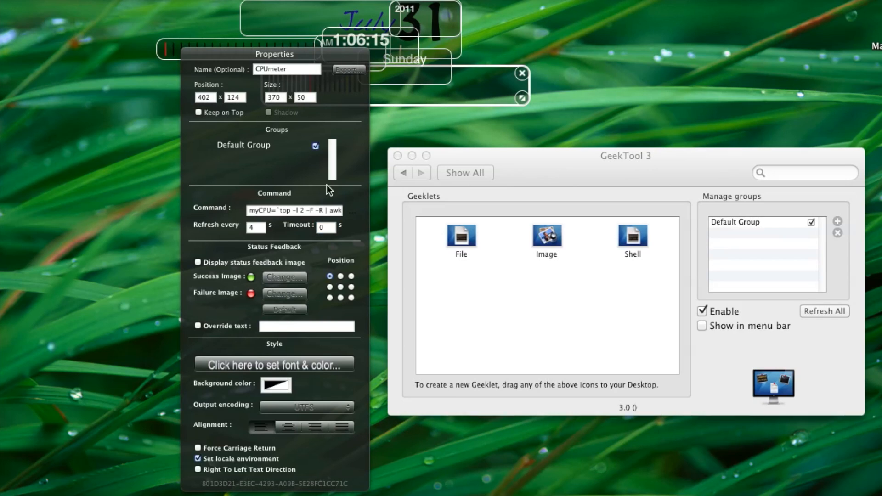
{"action": "left_click", "coordinate": [254, 227]}
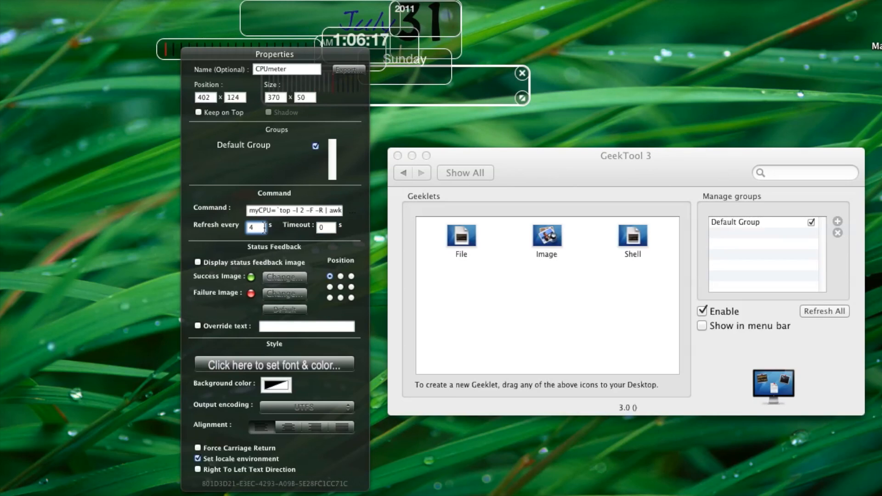
{"action": "type", "text": "3"}
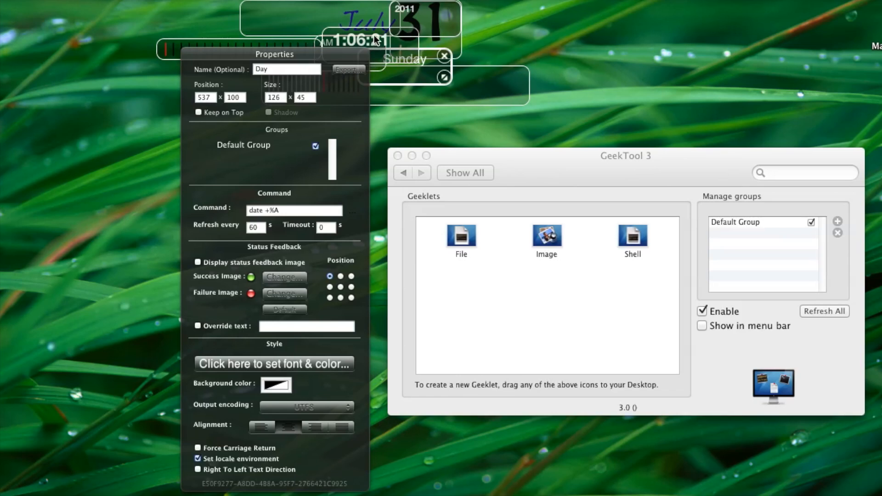
{"action": "left_click", "coordinate": [353, 40]}
{"action": "type", "text": "New p"}
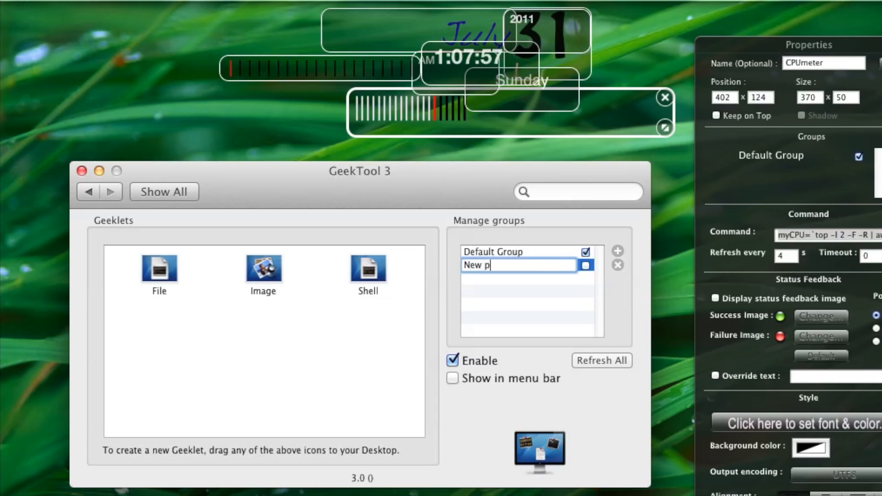
Finish naming the group 'New profile' and select between it and Default Group.
{"action": "type", "text": "rofile"}
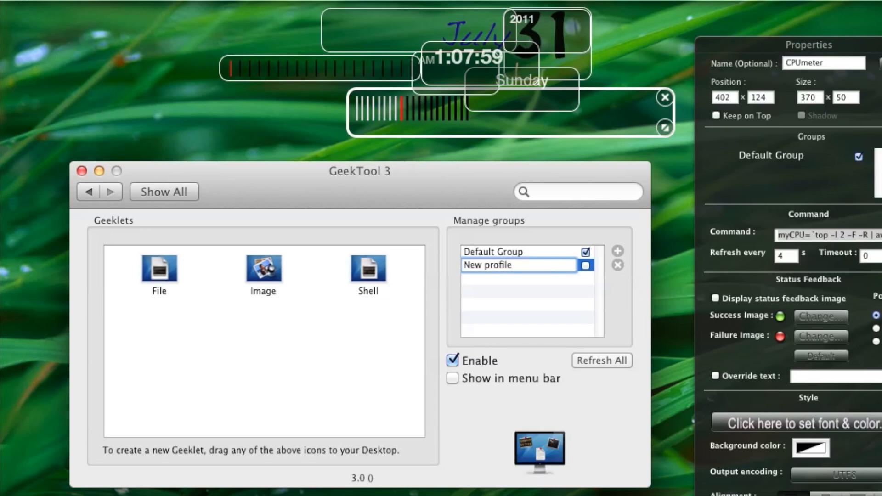
{"action": "left_click", "coordinate": [506, 265]}
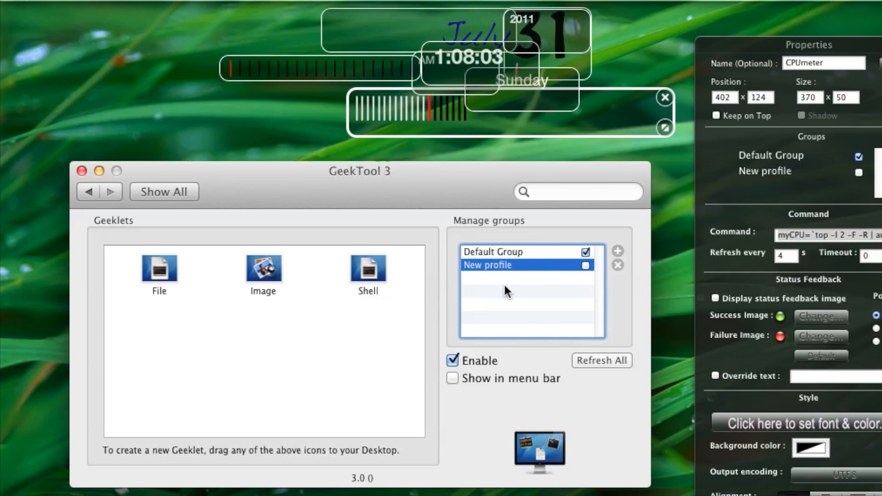
{"action": "left_click", "coordinate": [492, 251]}
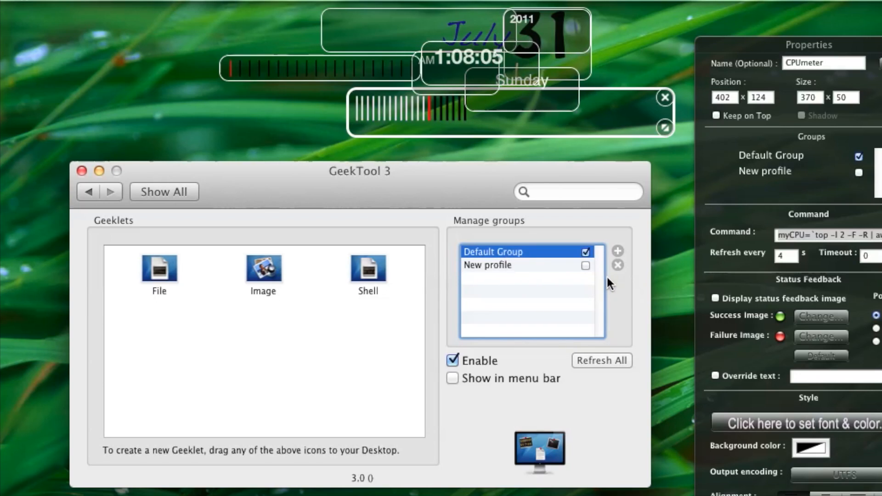
{"action": "left_click", "coordinate": [160, 268]}
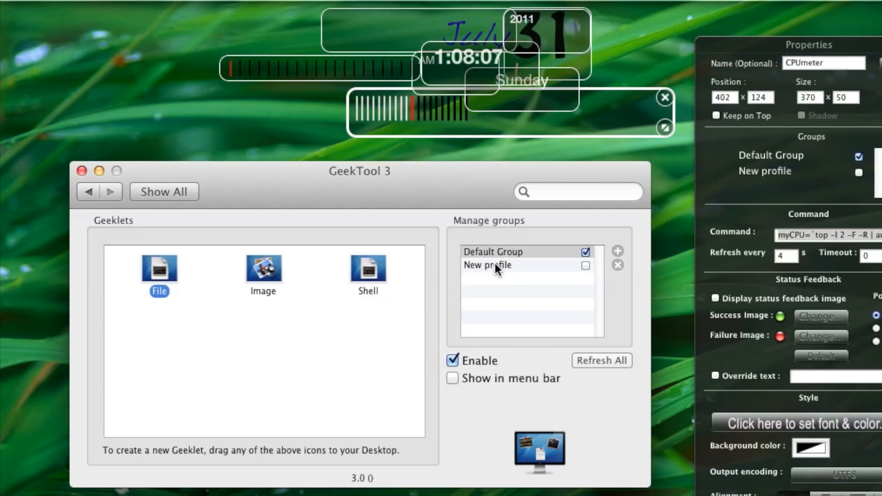
{"action": "left_click", "coordinate": [487, 265]}
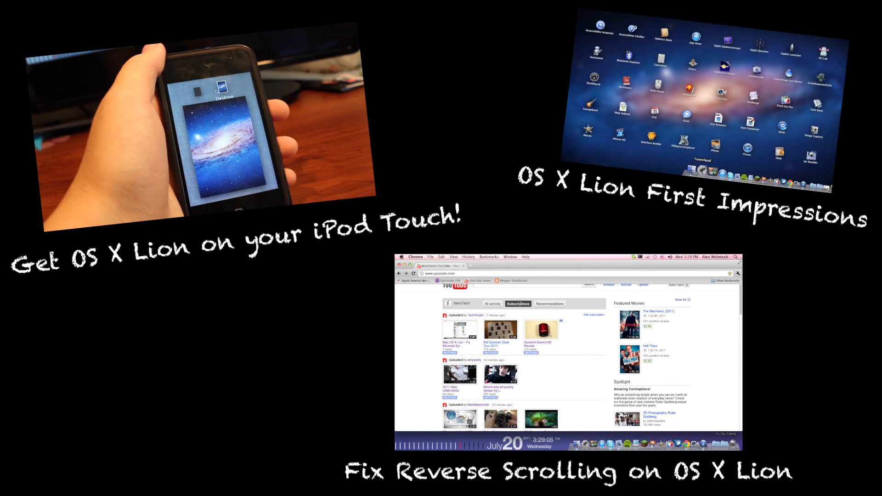
{"action": "left_click", "coordinate": [401, 257]}
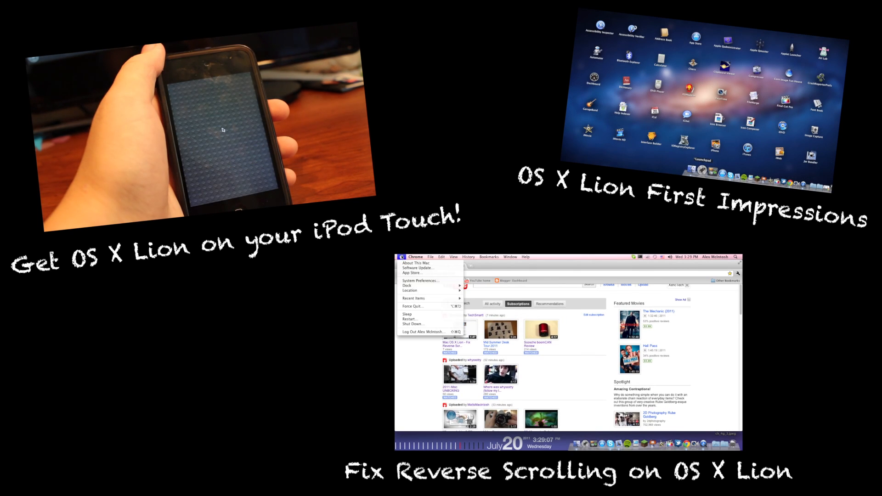
{"action": "mouse_move", "coordinate": [421, 281]}
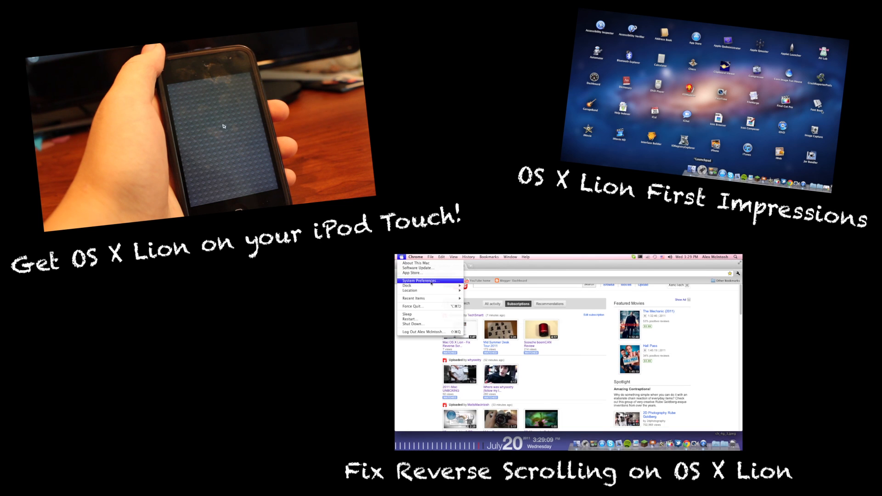